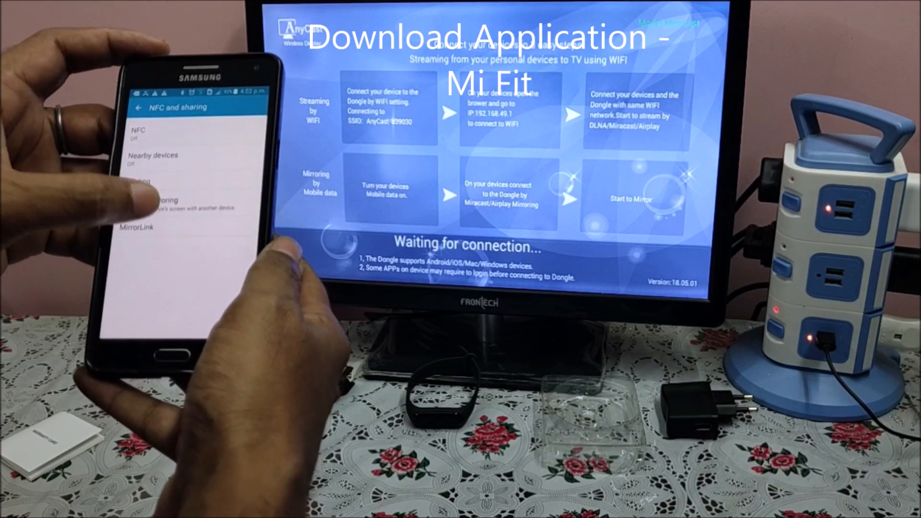
# Step: Mirror the phone screen to the AnyCast-a39030 display via Screen Mirroring
pyautogui.click(159, 200)
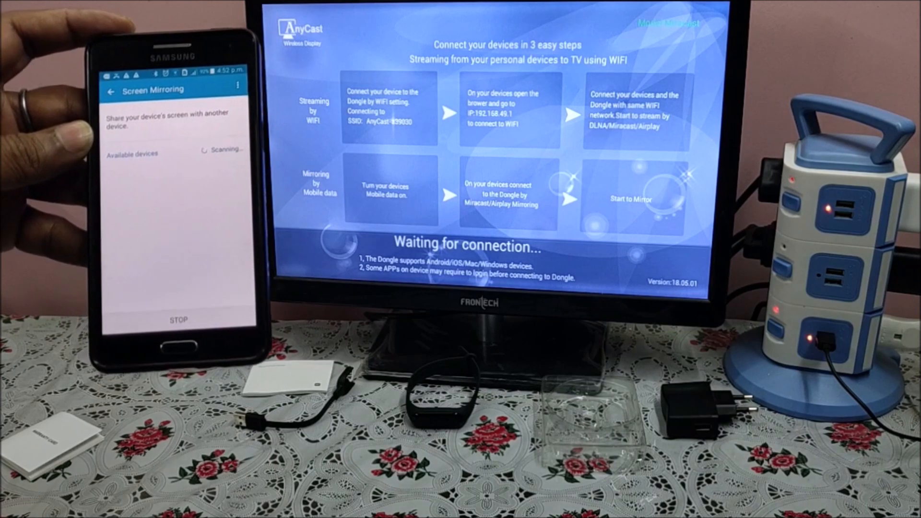
pyautogui.click(170, 149)
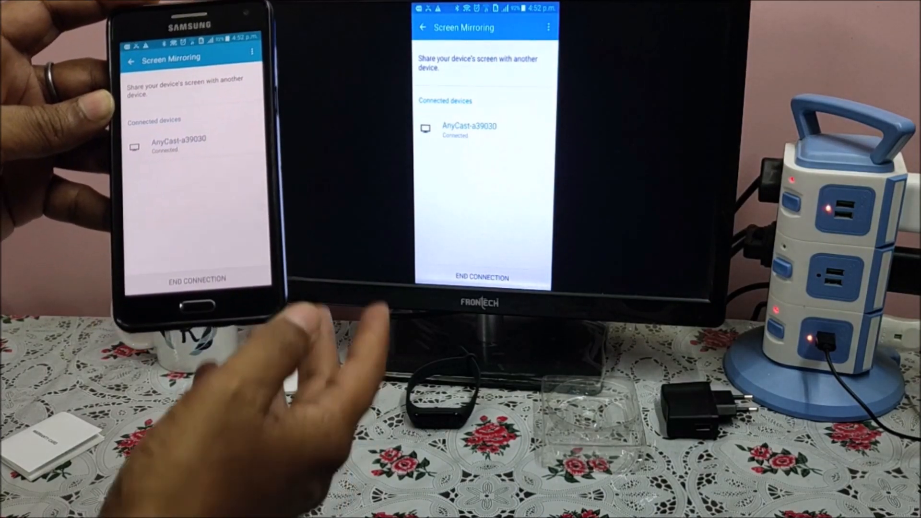
pyautogui.click(131, 61)
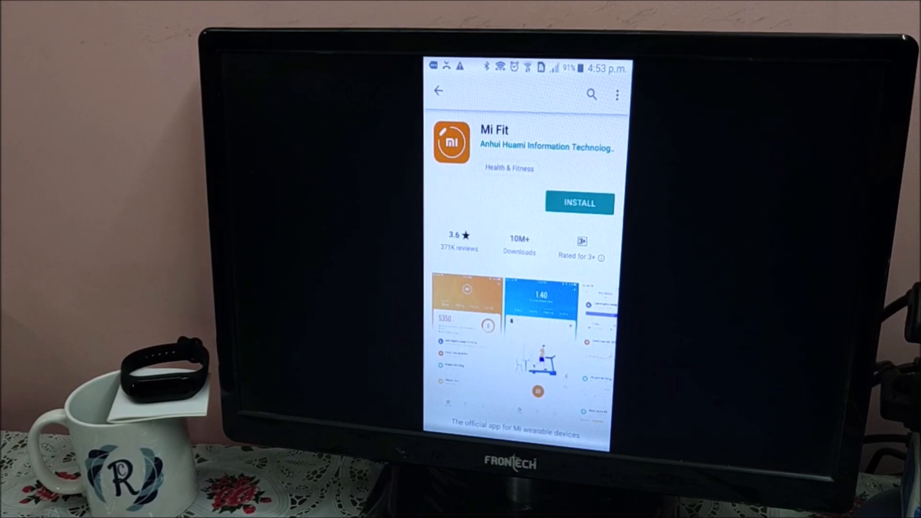
# Step: Install Mi Fit from its Google Play store page until OPEN appears
pyautogui.click(578, 203)
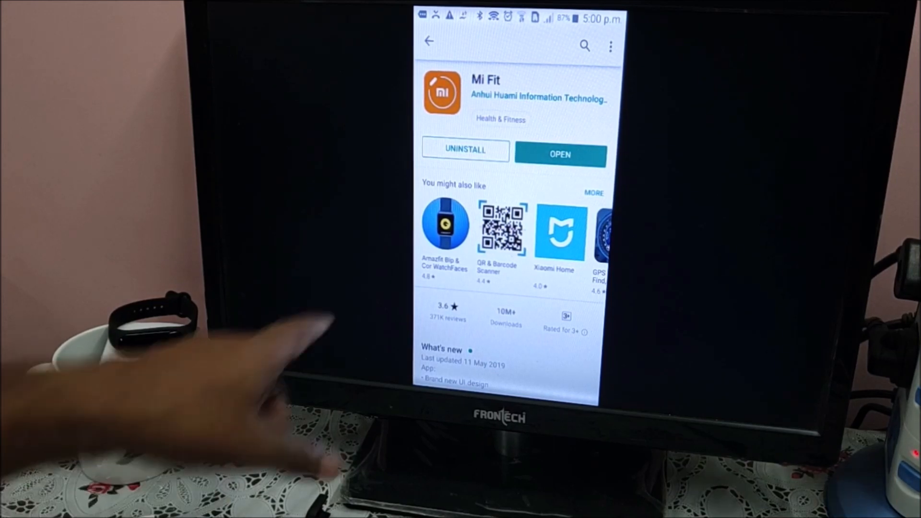
# Step: Launch Mi Fit, start sign-up, and choose India as the current location
pyautogui.click(558, 154)
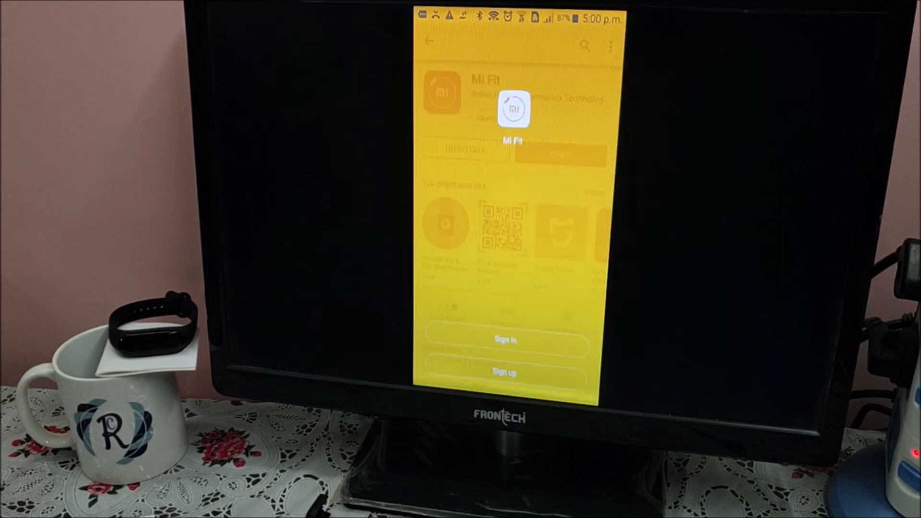
pyautogui.click(560, 155)
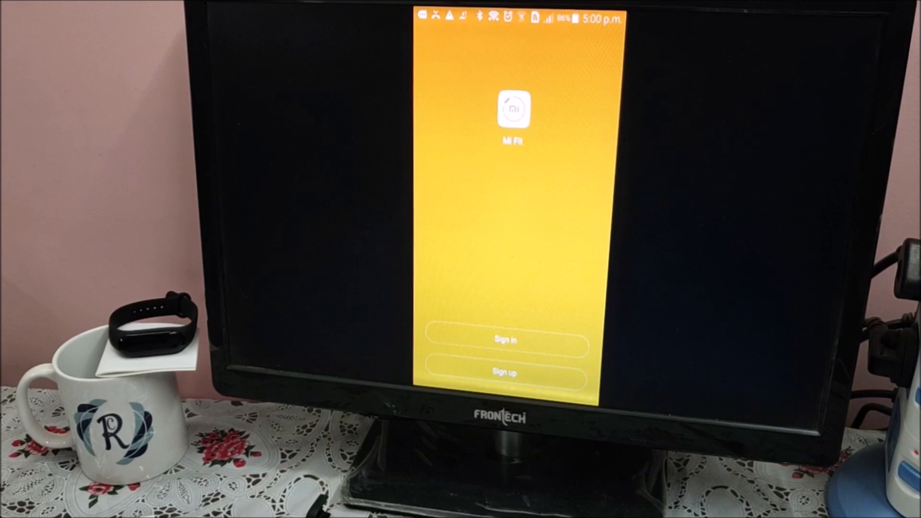
pyautogui.click(504, 372)
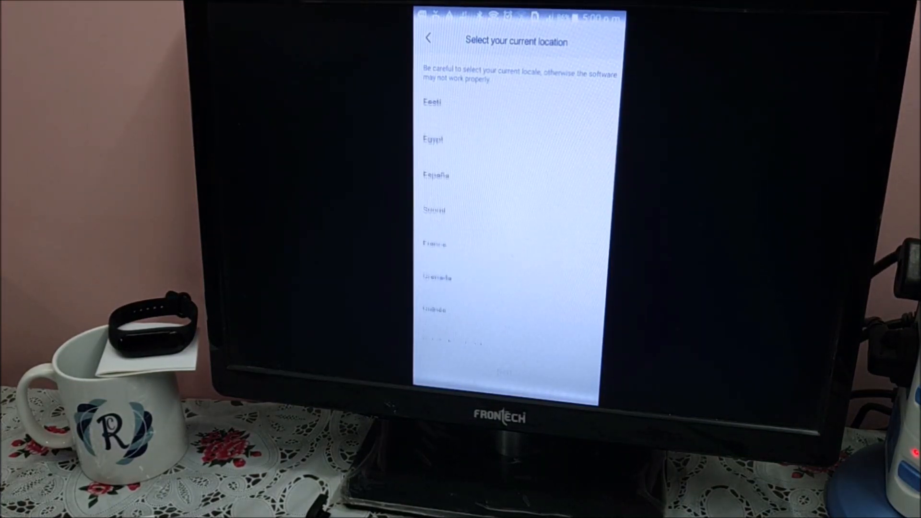
pyautogui.scroll(-3)
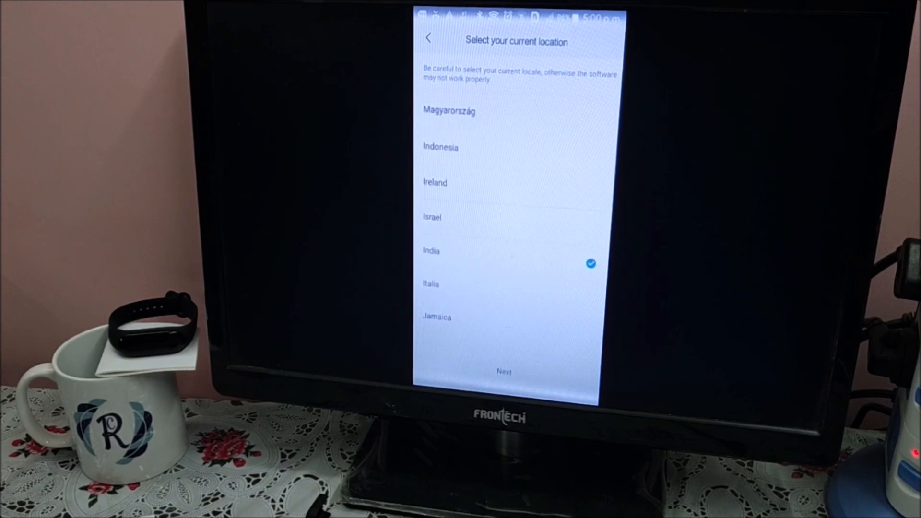
pyautogui.click(504, 372)
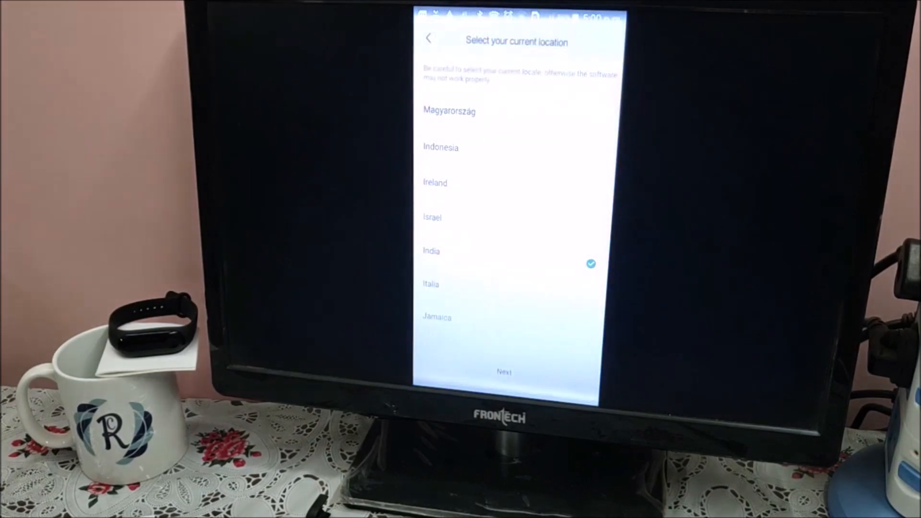
pyautogui.click(504, 372)
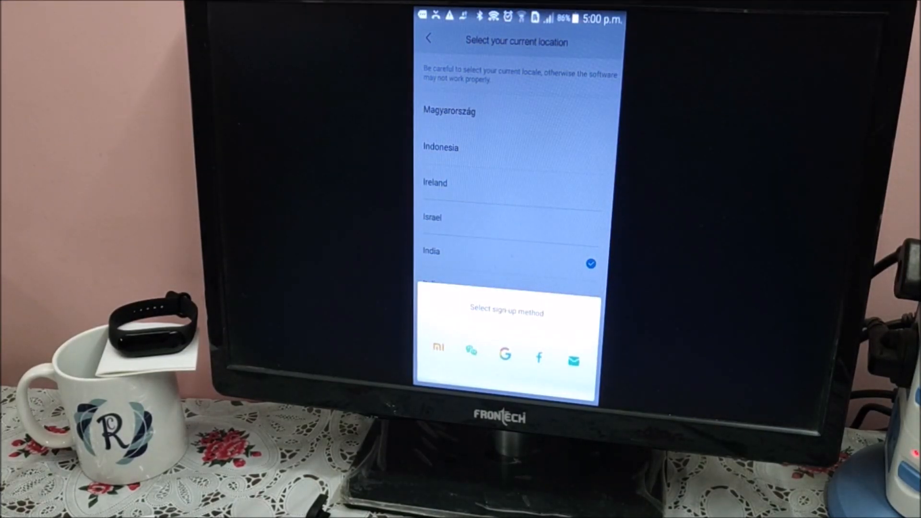
# Step: Sign in with a Mi Account using the phone number and SMS verification code
pyautogui.click(437, 359)
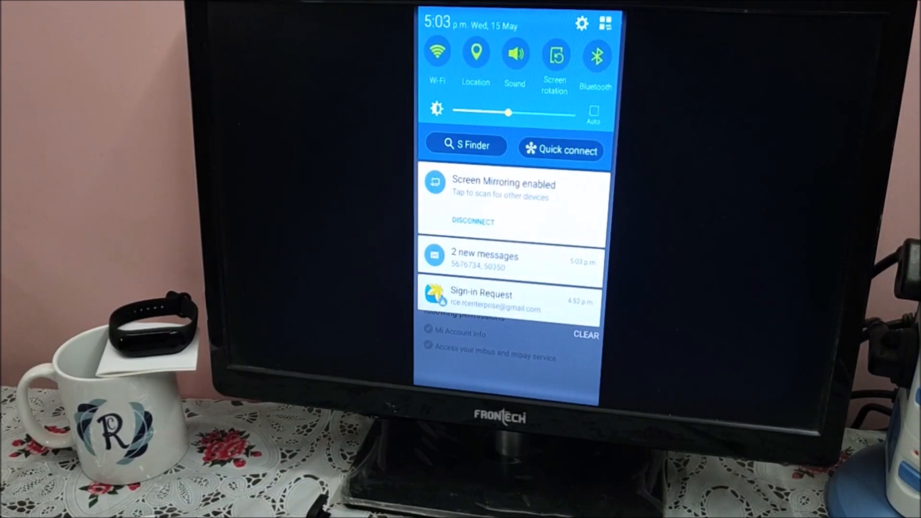
pyautogui.click(484, 261)
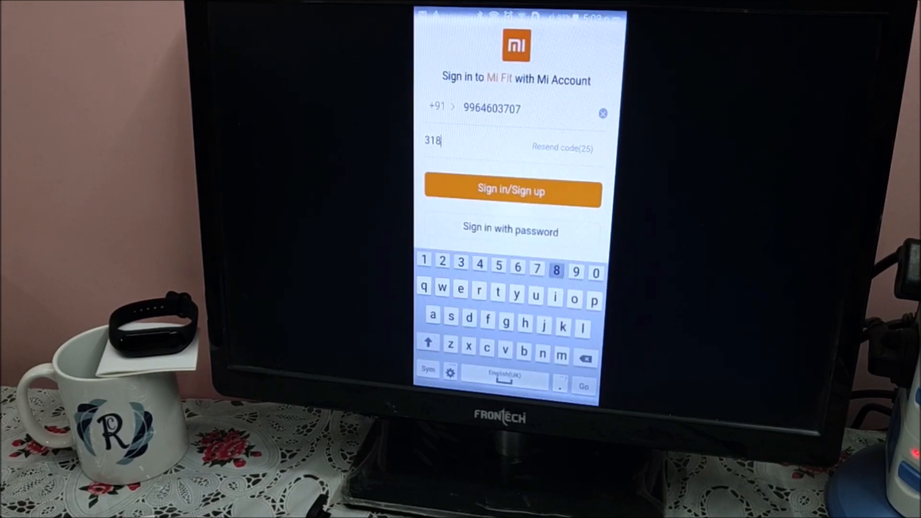
pyautogui.click(511, 190)
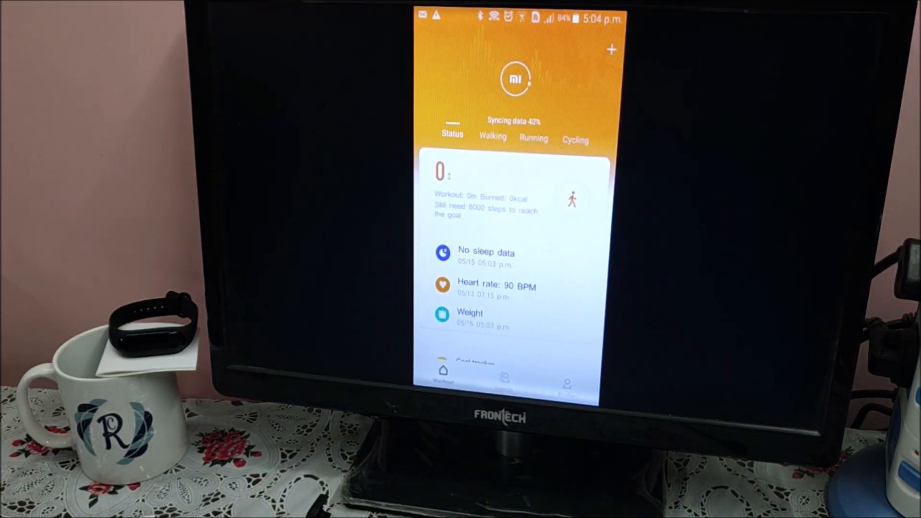
# Step: Add a new Band device, accepting the data notice and allowing location access
pyautogui.click(611, 50)
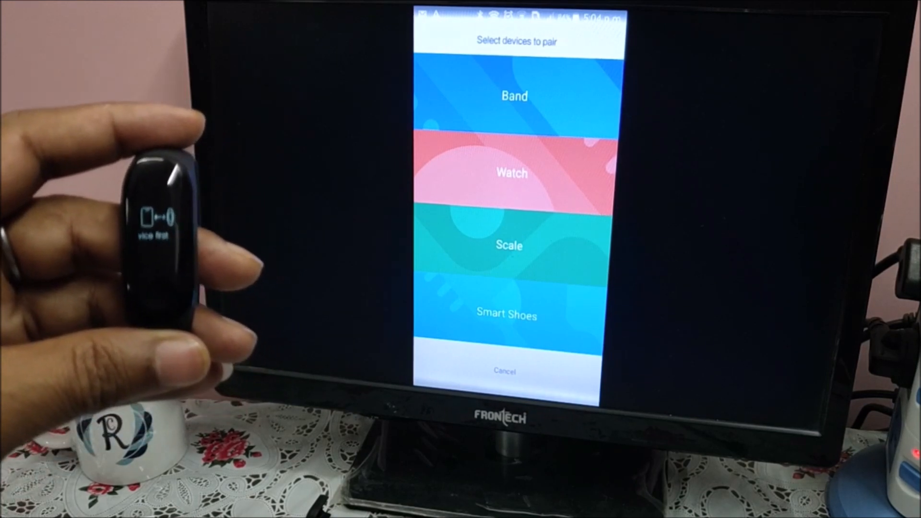
pyautogui.click(514, 95)
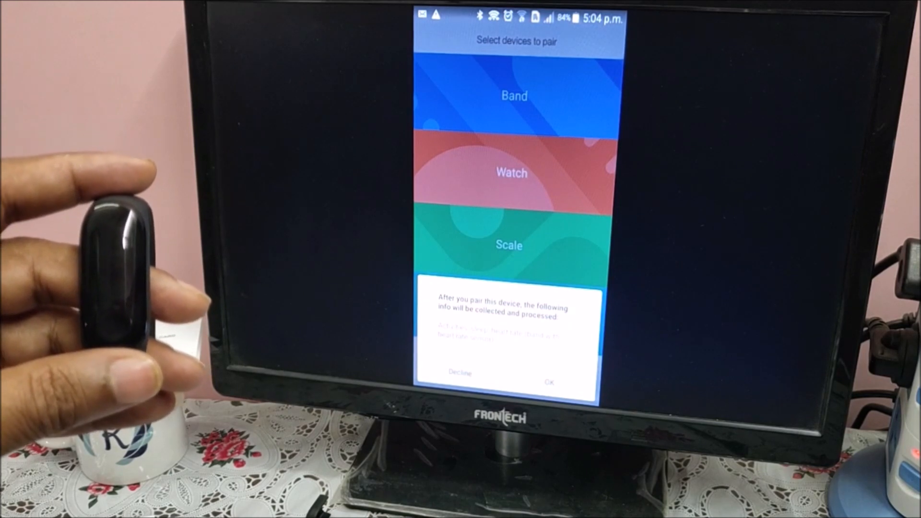
pyautogui.click(549, 382)
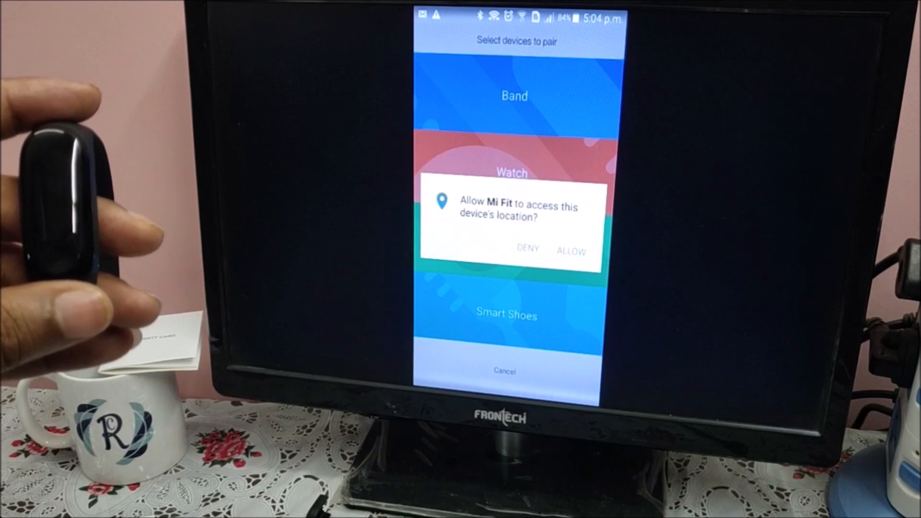
pyautogui.click(571, 251)
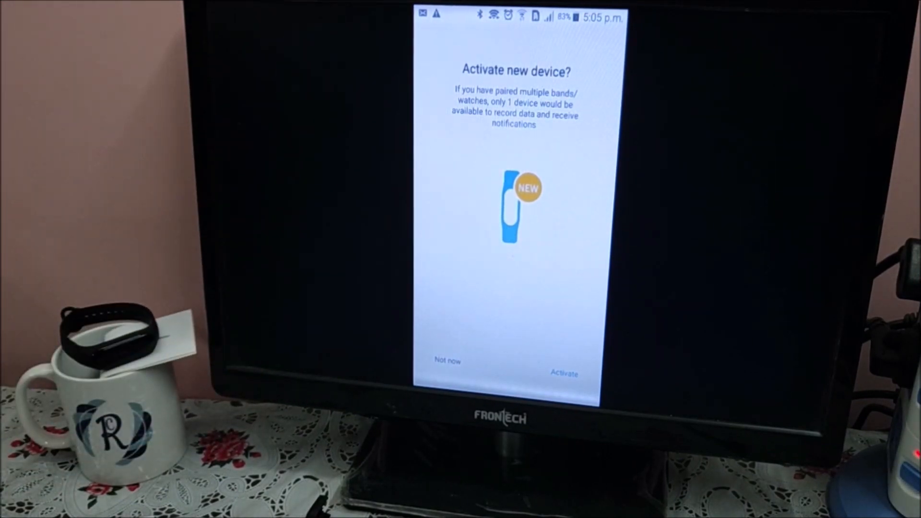
# Step: Activate the Mi Band 3, confirming replacement of the previous band
pyautogui.click(563, 373)
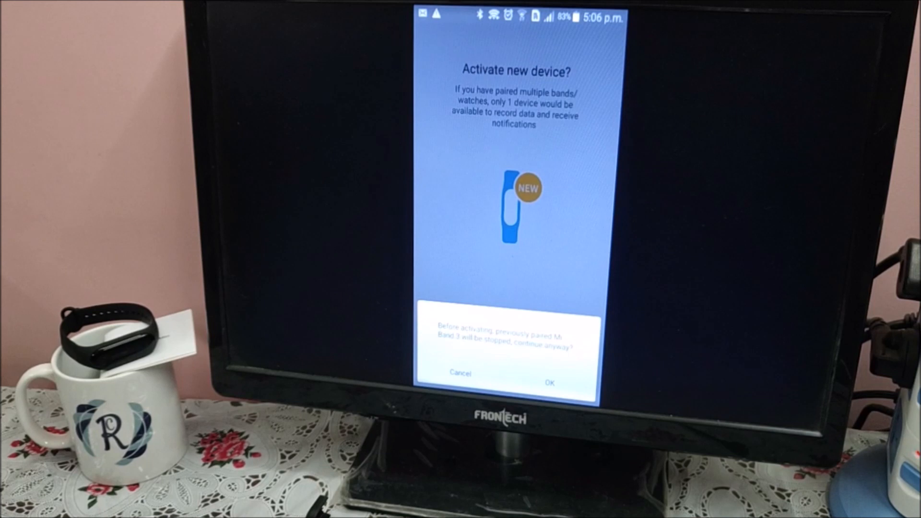
pyautogui.click(548, 382)
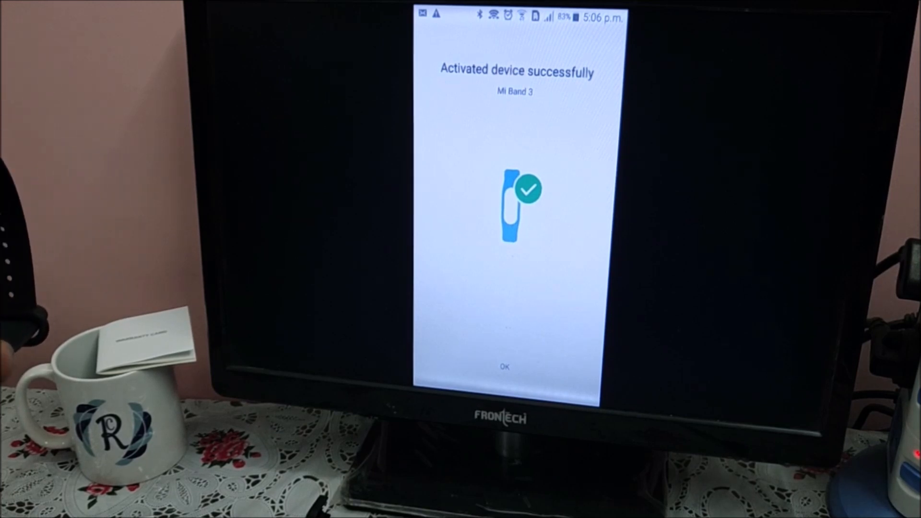
pyautogui.click(504, 366)
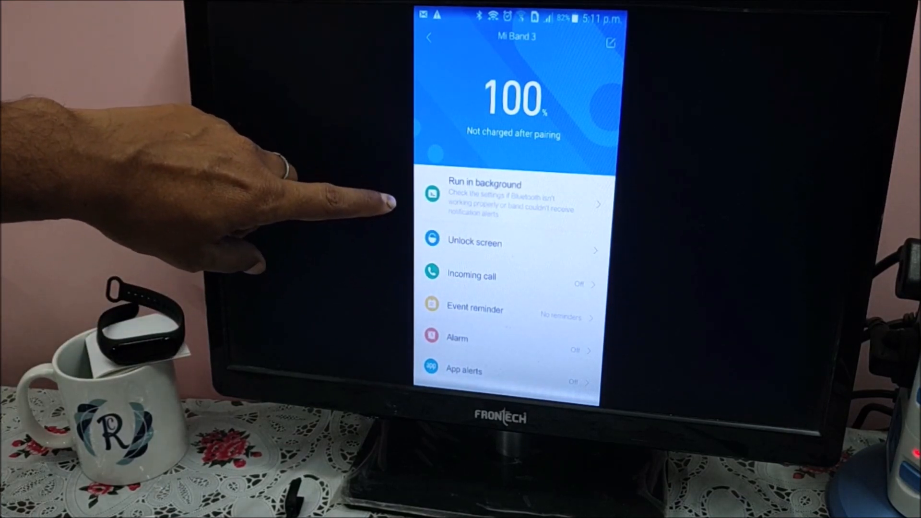
# Step: View the Run in background and Unlock screen guides, returning to Mi Band 3 settings
pyautogui.click(484, 194)
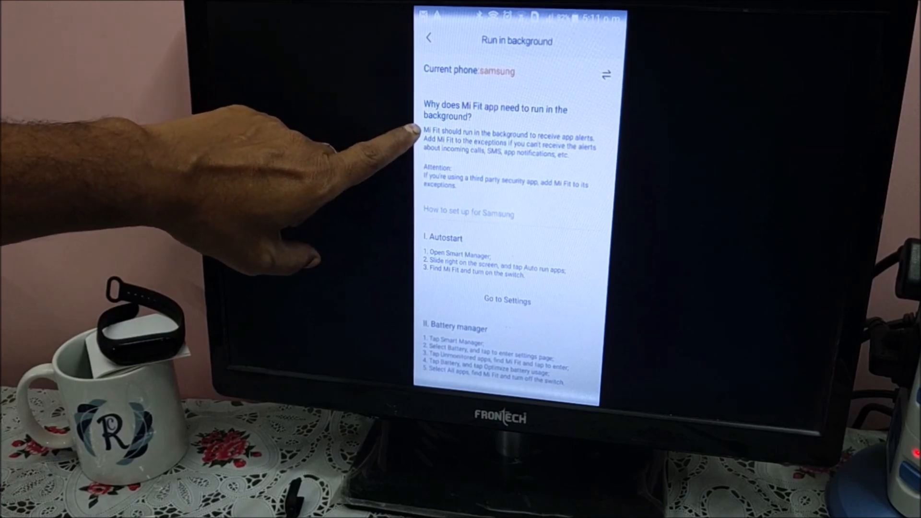
pyautogui.moveTo(464, 329)
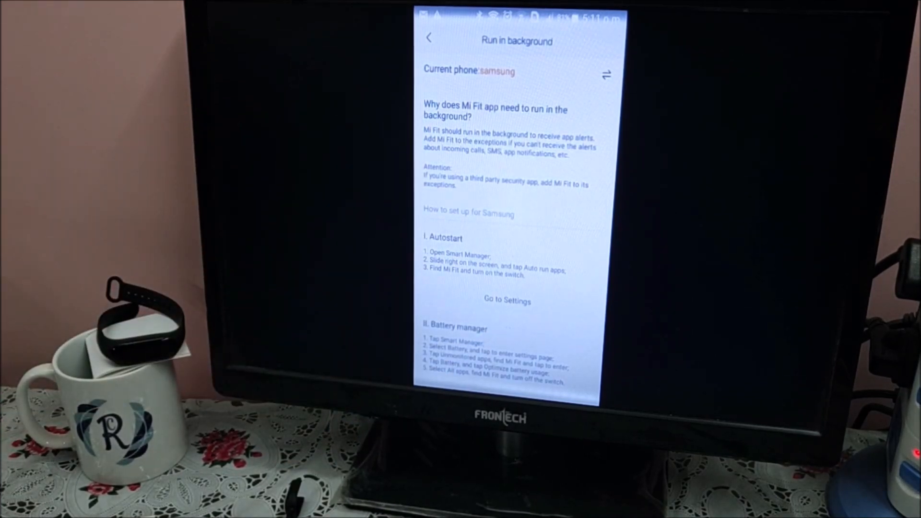
pyautogui.click(429, 37)
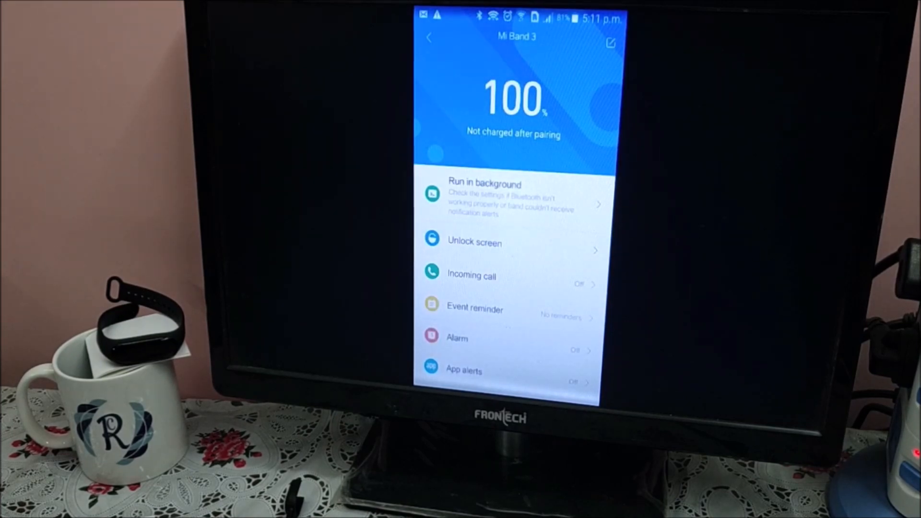
pyautogui.click(474, 241)
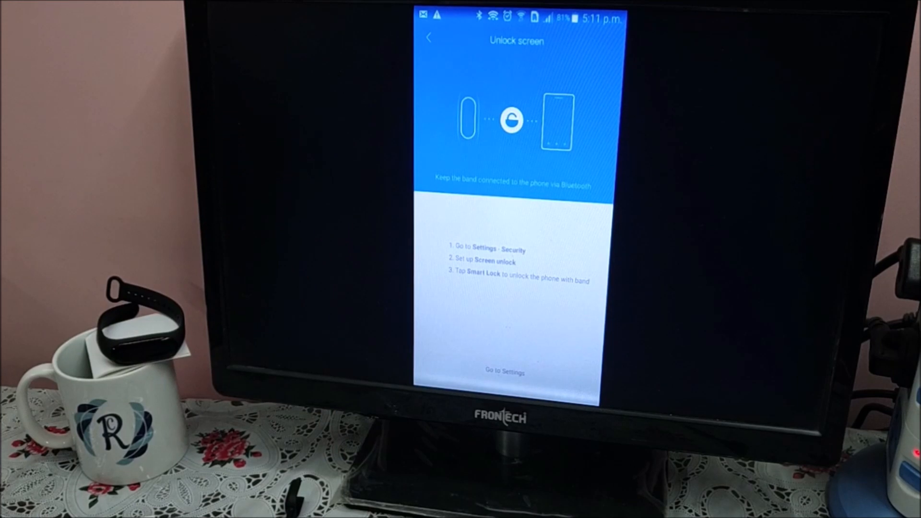
pyautogui.click(429, 37)
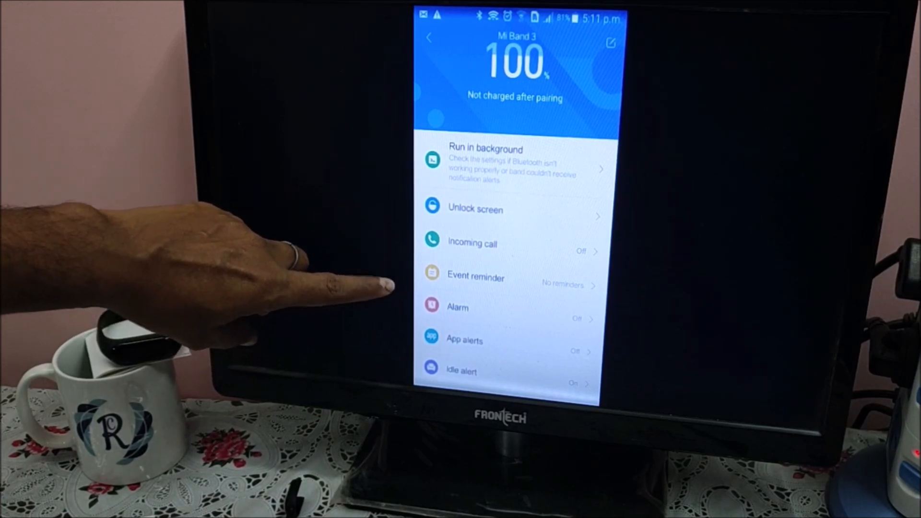
pyautogui.click(458, 306)
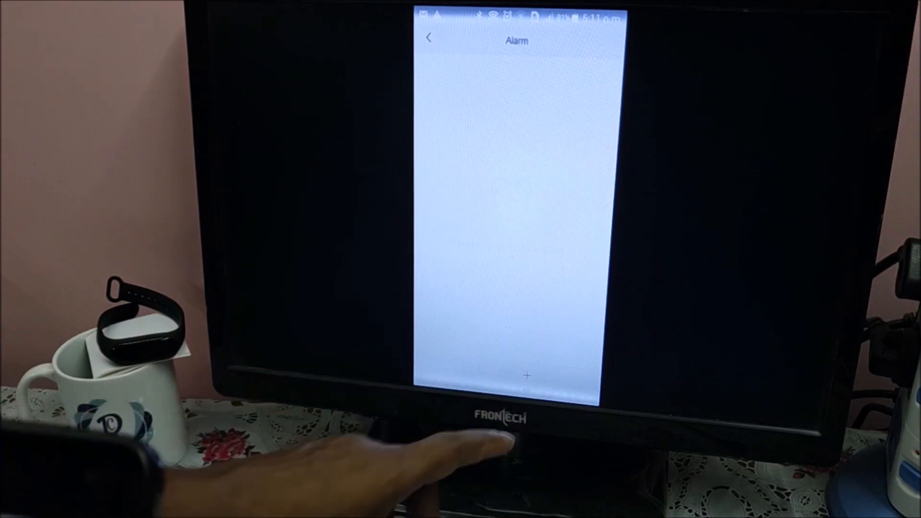
pyautogui.click(527, 374)
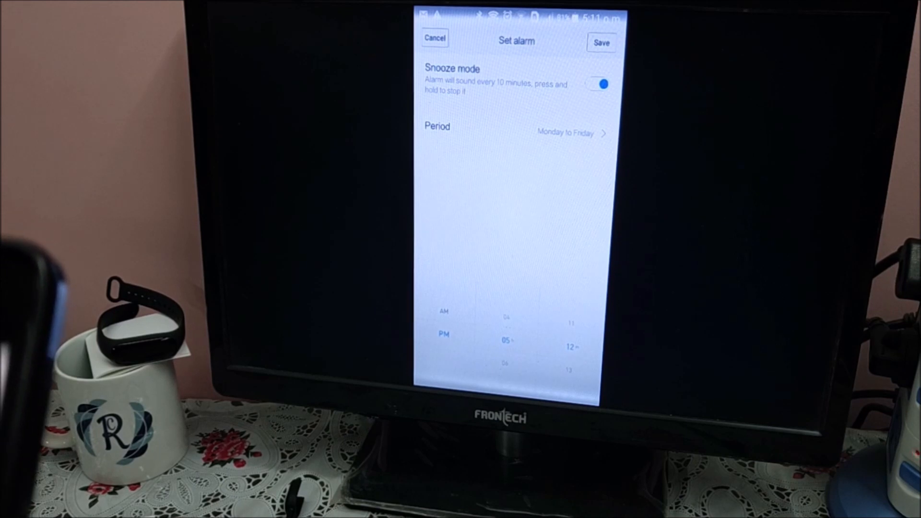
pyautogui.click(434, 38)
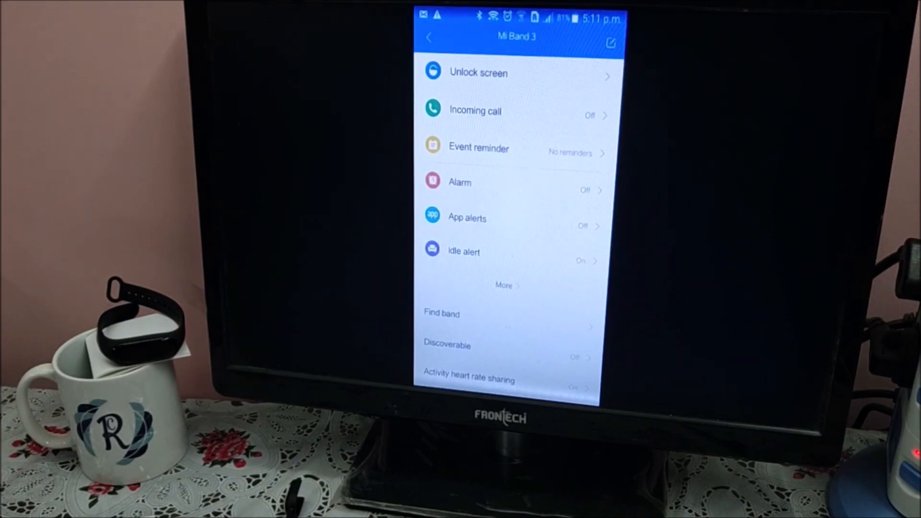
# Step: Grant Mi Fit notification access and turn on the App alerts toggle
pyautogui.click(467, 217)
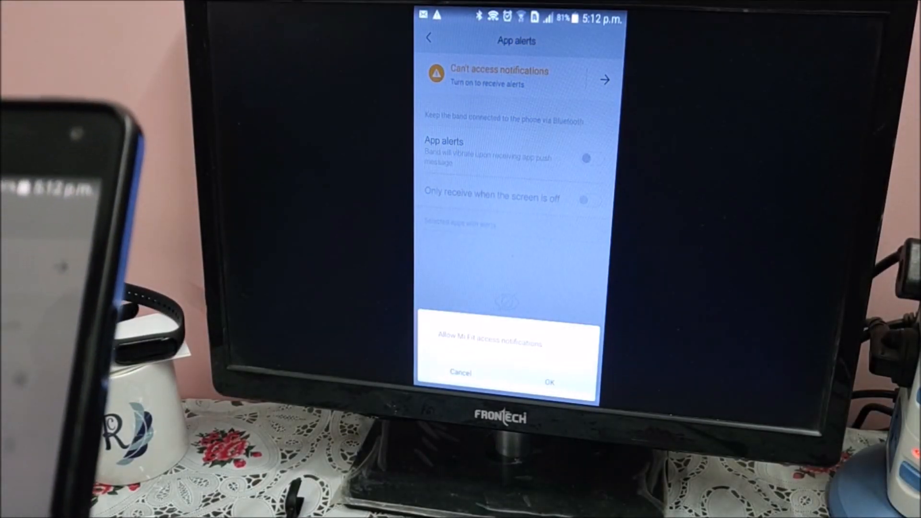
pyautogui.click(549, 382)
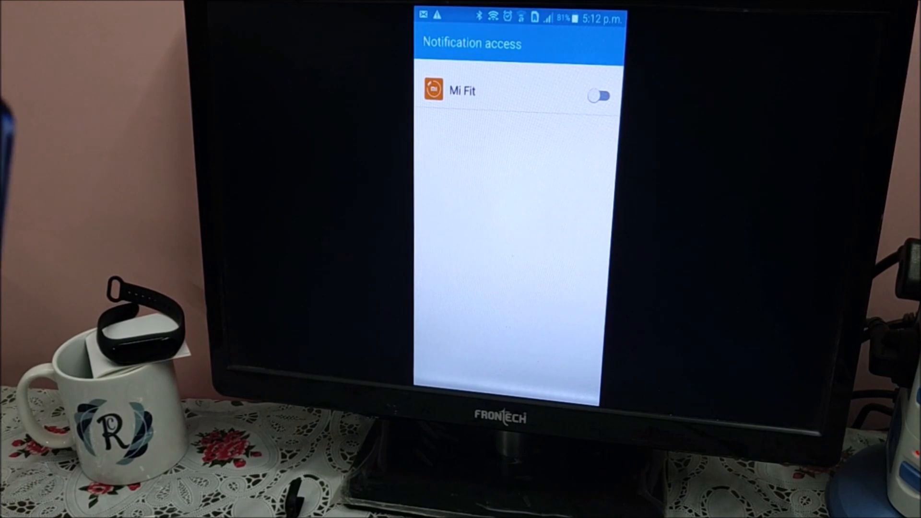
pyautogui.click(598, 94)
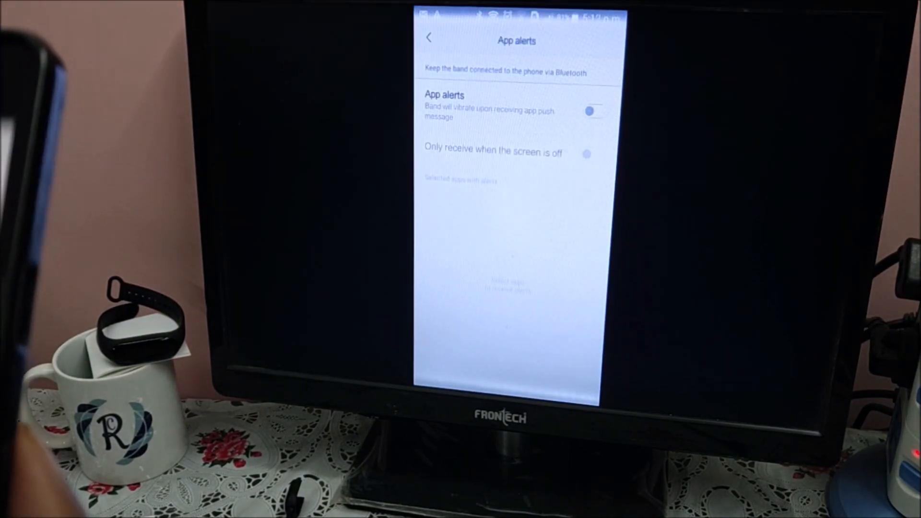
pyautogui.click(589, 110)
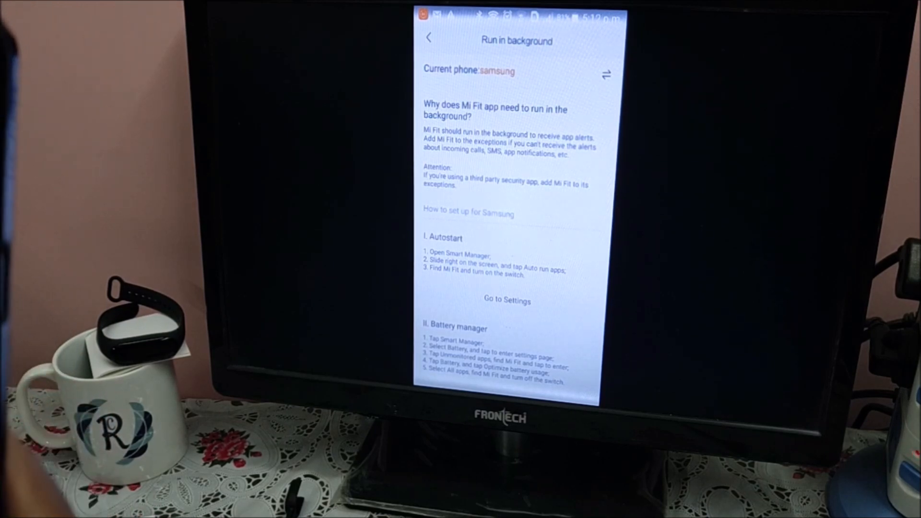
pyautogui.click(429, 38)
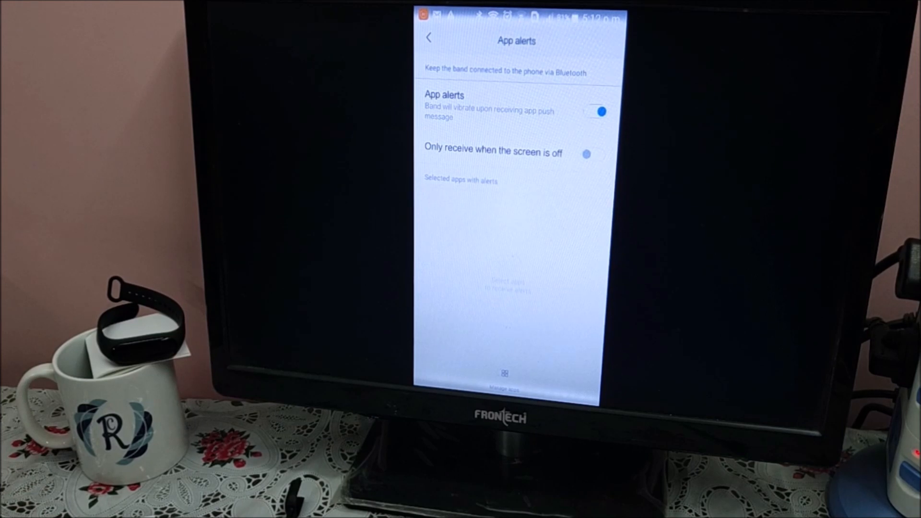
pyautogui.click(429, 37)
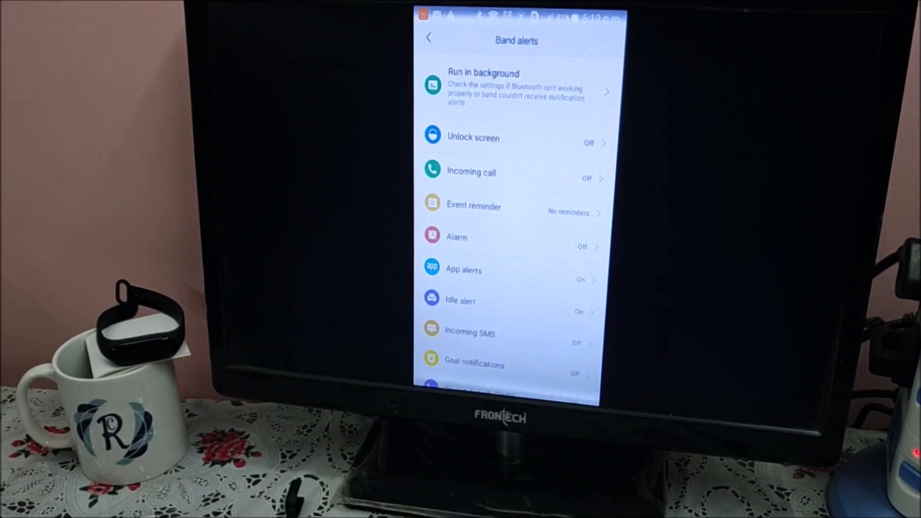
# Step: Back out of Band alerts to the Workout tab's Status view
pyautogui.click(429, 36)
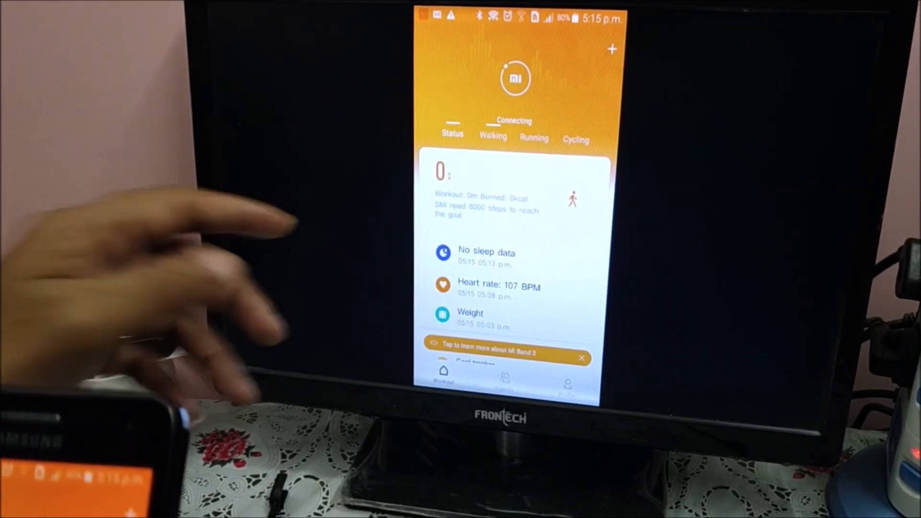
# Step: View the Walking, Running and Cycling workout views, then the Friends and Profile pages
pyautogui.click(492, 136)
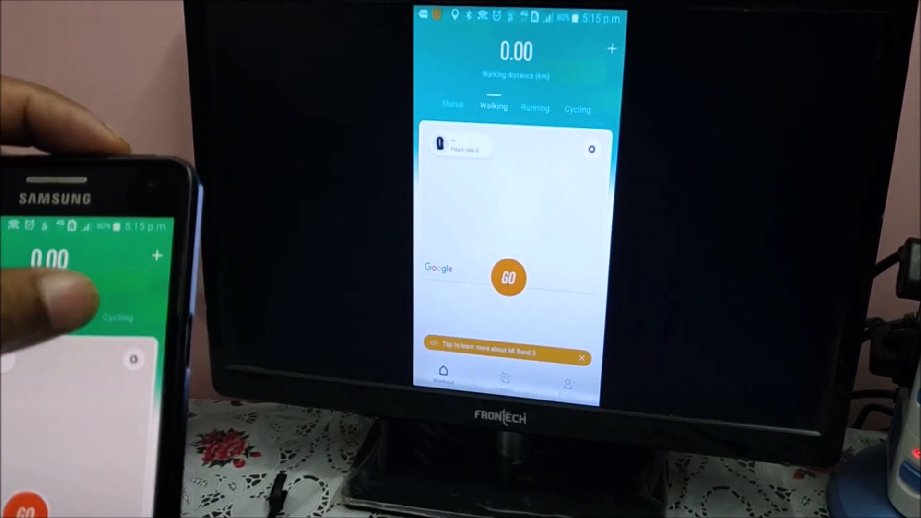
pyautogui.click(534, 108)
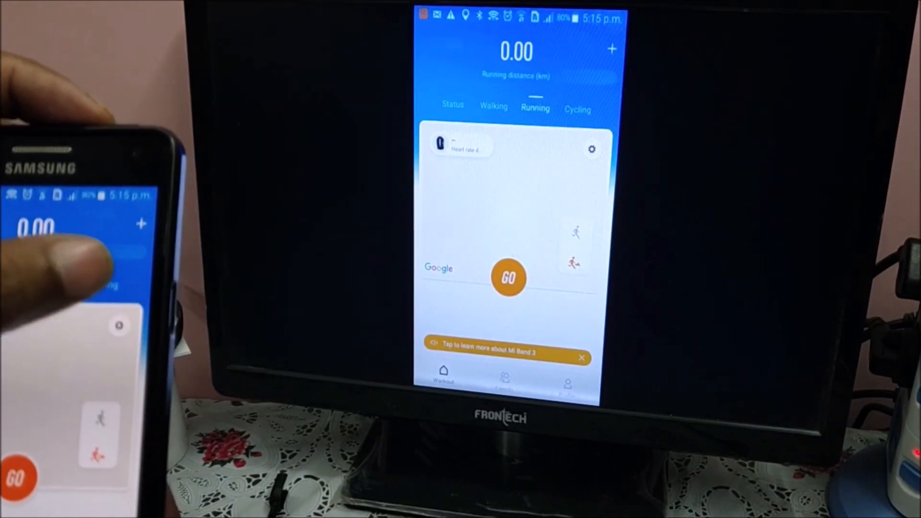
pyautogui.click(577, 109)
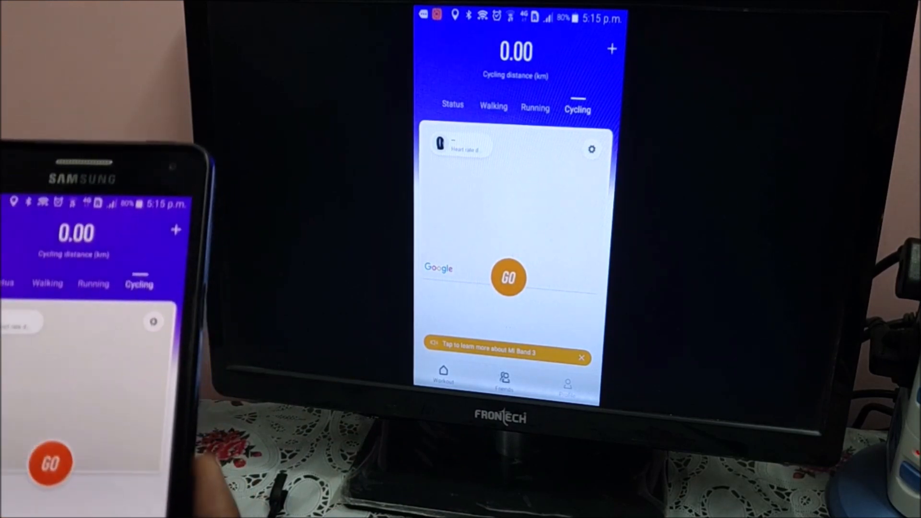
pyautogui.click(504, 379)
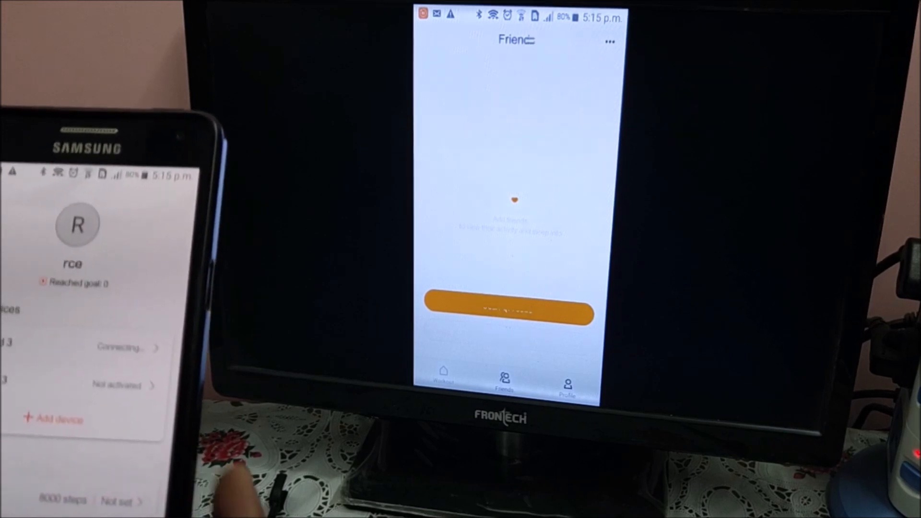
pyautogui.click(568, 382)
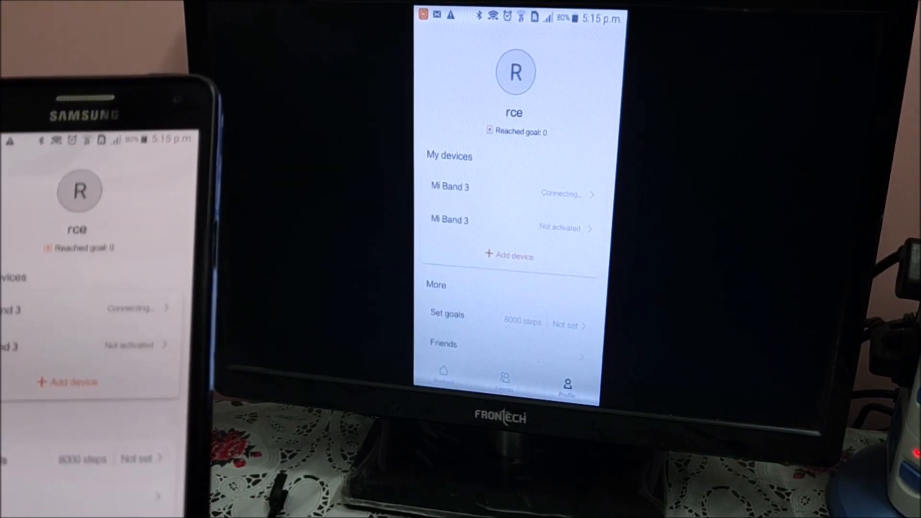